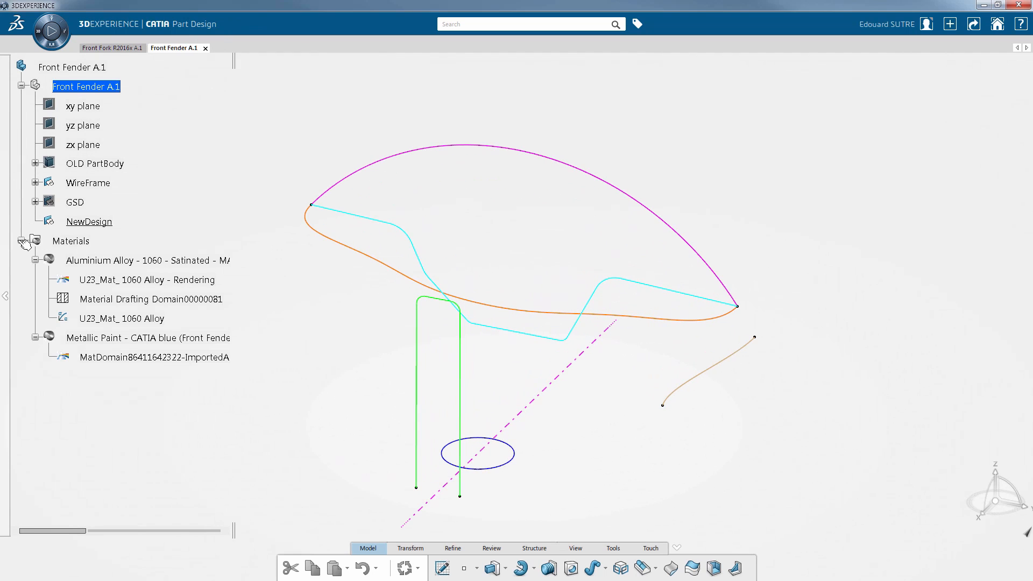
# Step: Collapse the Materials branch under the part in the specification tree
pyautogui.click(21, 241)
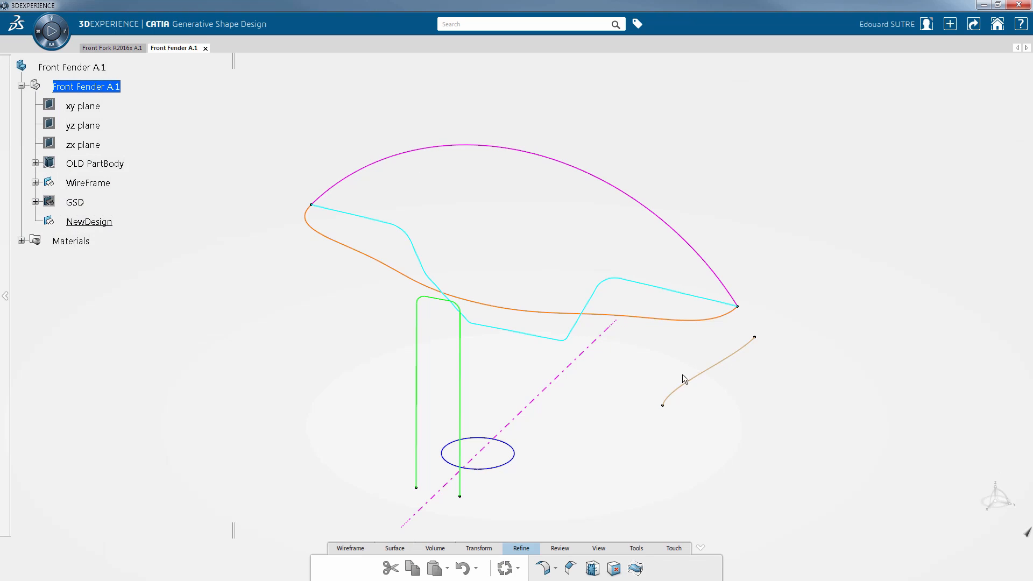
# Step: Revolve the small orange profile around the dashed axis along the magenta arc, creating Revolute.7
pyautogui.click(349, 548)
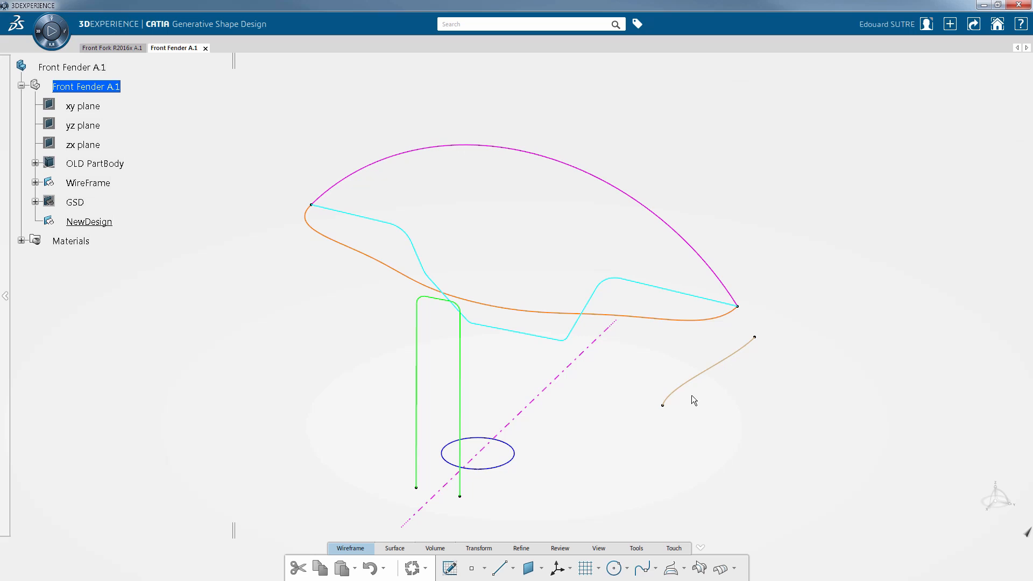
pyautogui.click(708, 369)
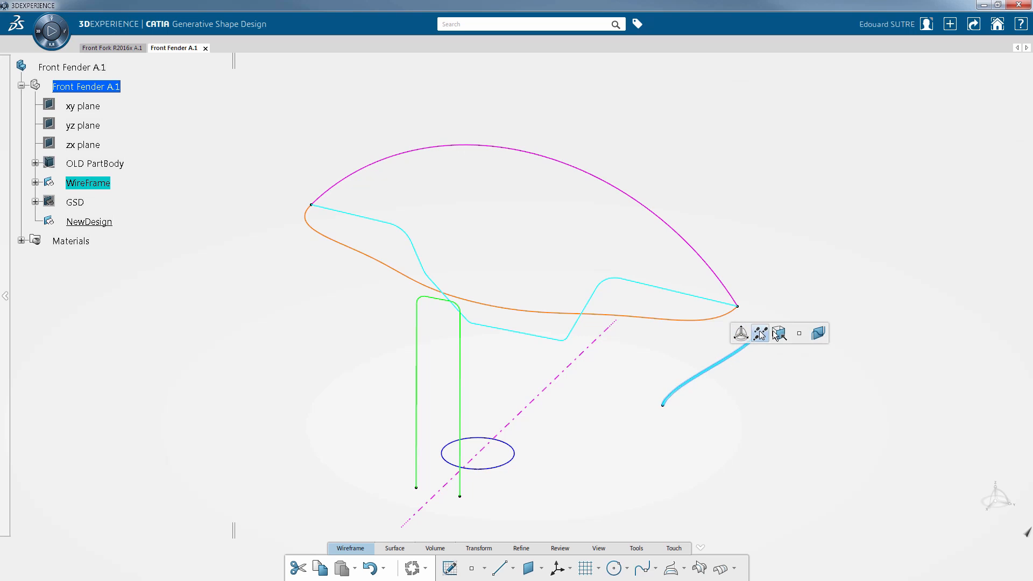
pyautogui.click(740, 333)
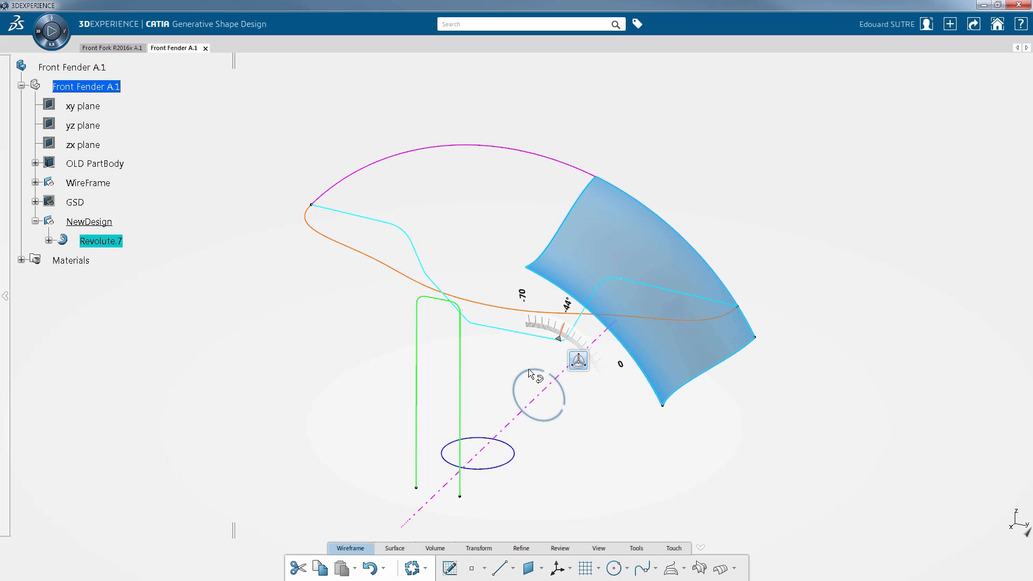
pyautogui.moveTo(557, 338); pyautogui.dragTo(500, 329)
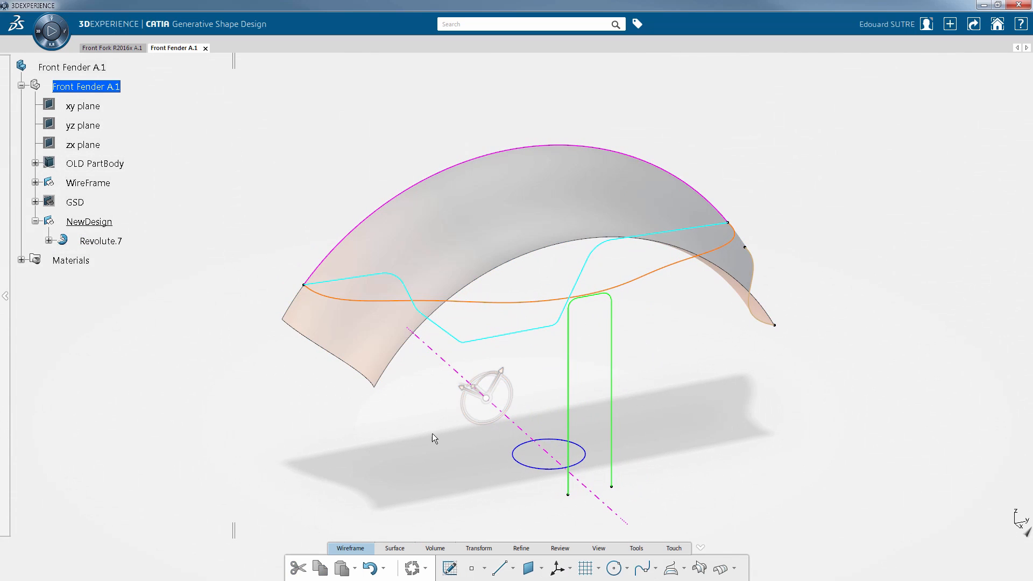
pyautogui.moveTo(451, 420)
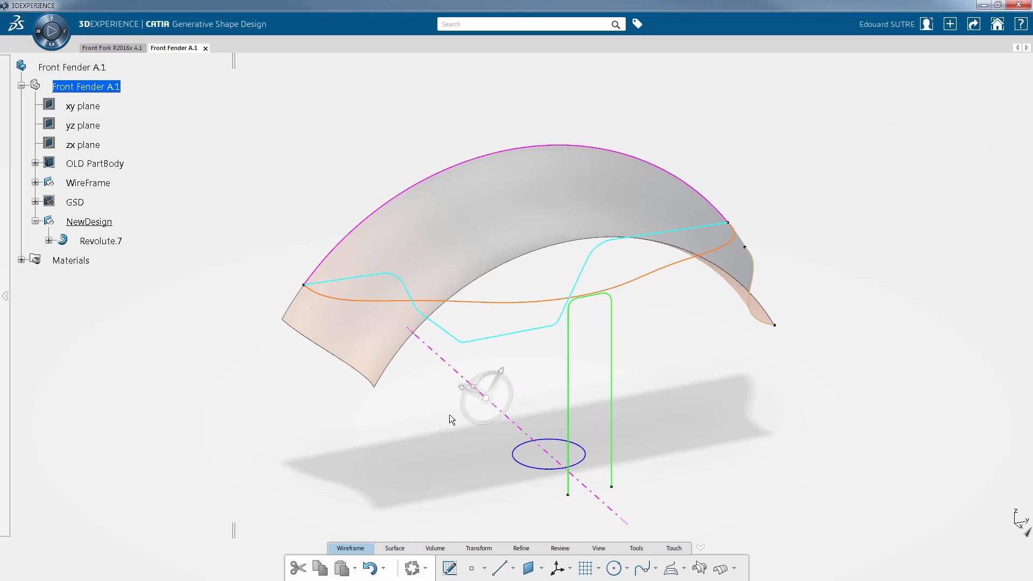
# Step: Extrude the orange outline into a vertical wall and trim it with Revolute.7 into Trim.12
pyautogui.click(496, 304)
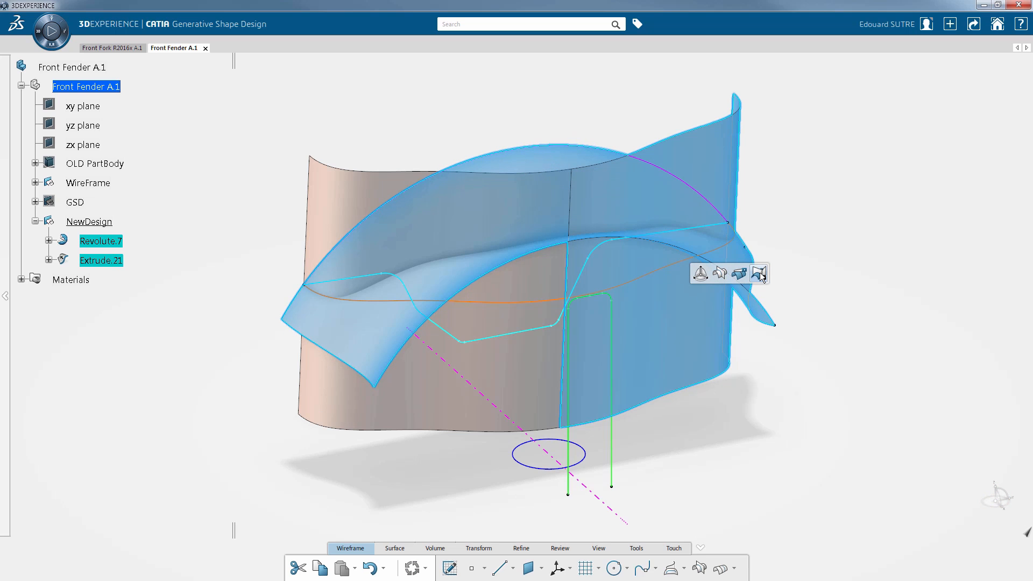
pyautogui.click(757, 273)
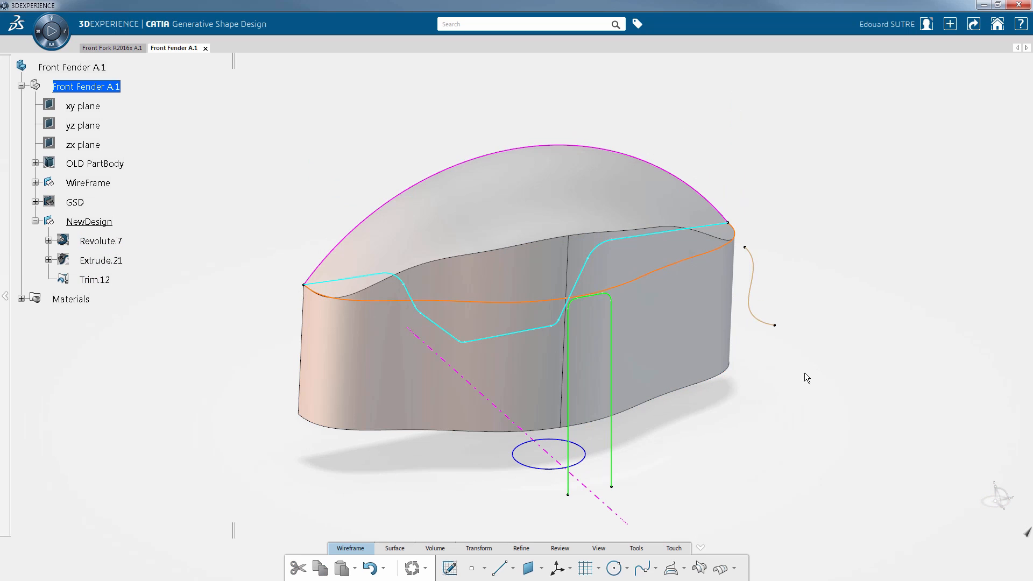
pyautogui.click(520, 548)
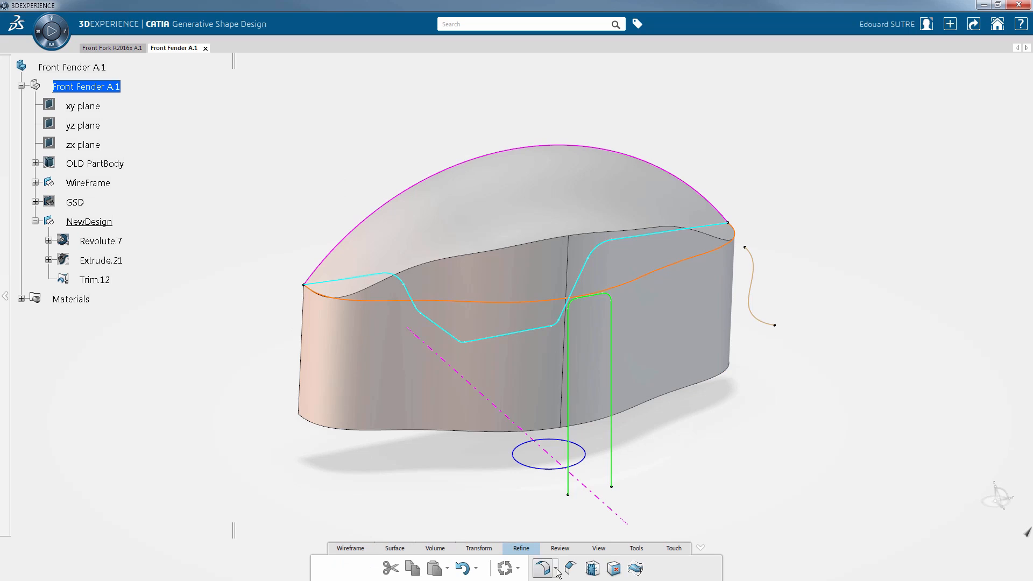
# Step: Round both top edges of Trim.12 with a variable fillet from 50 mm to 10 mm
pyautogui.click(545, 568)
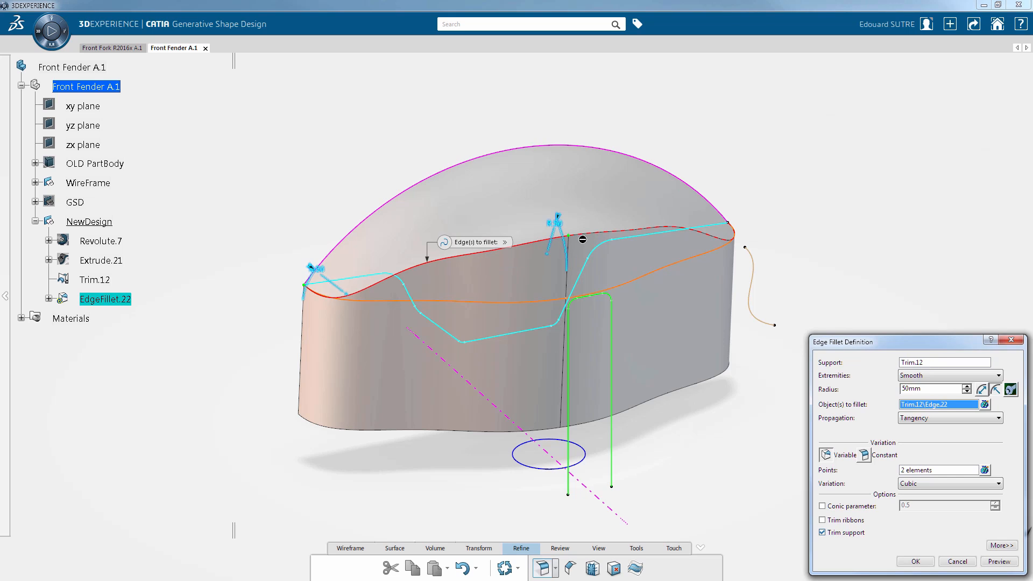
pyautogui.click(721, 234)
pyautogui.write('10')
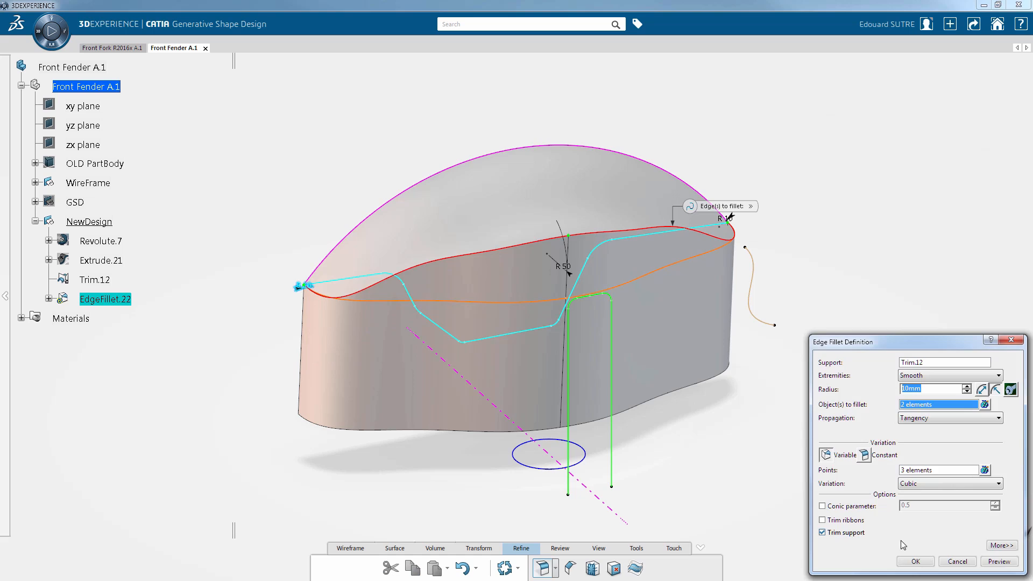
pyautogui.click(915, 562)
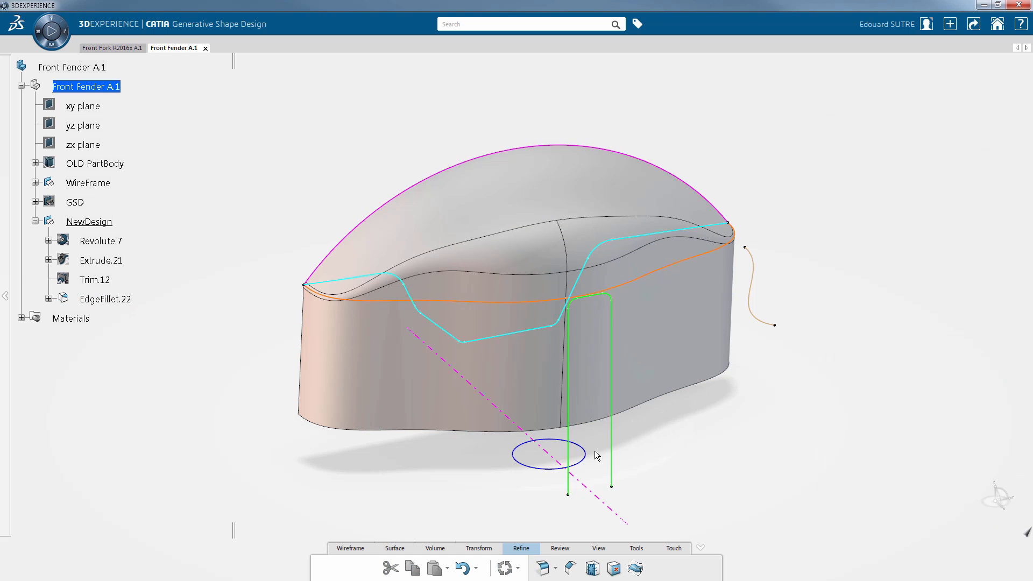
pyautogui.click(548, 454)
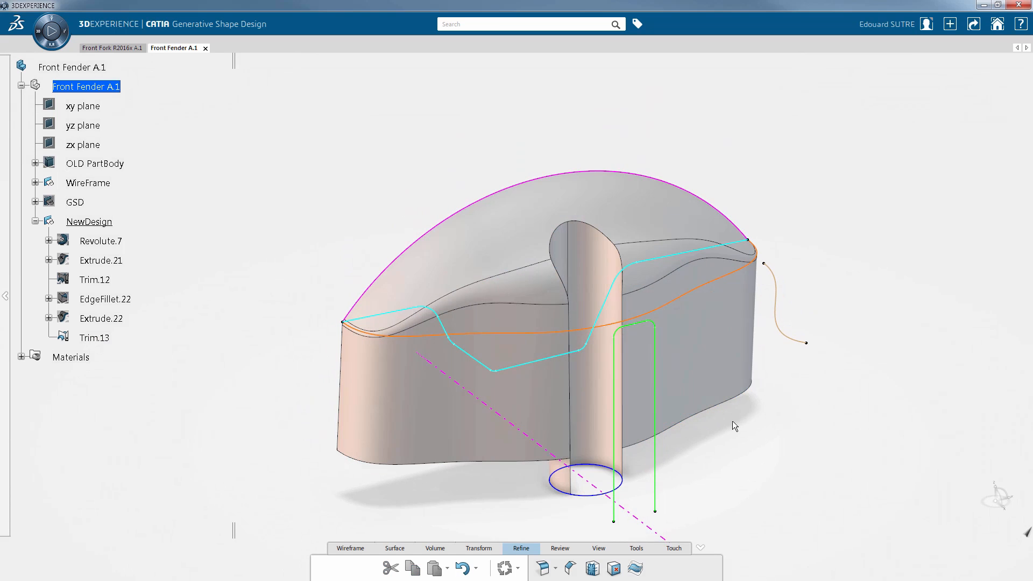
# Step: Fillet the edge around the slot in Trim.13, creating EdgeFillet.23
pyautogui.click(545, 568)
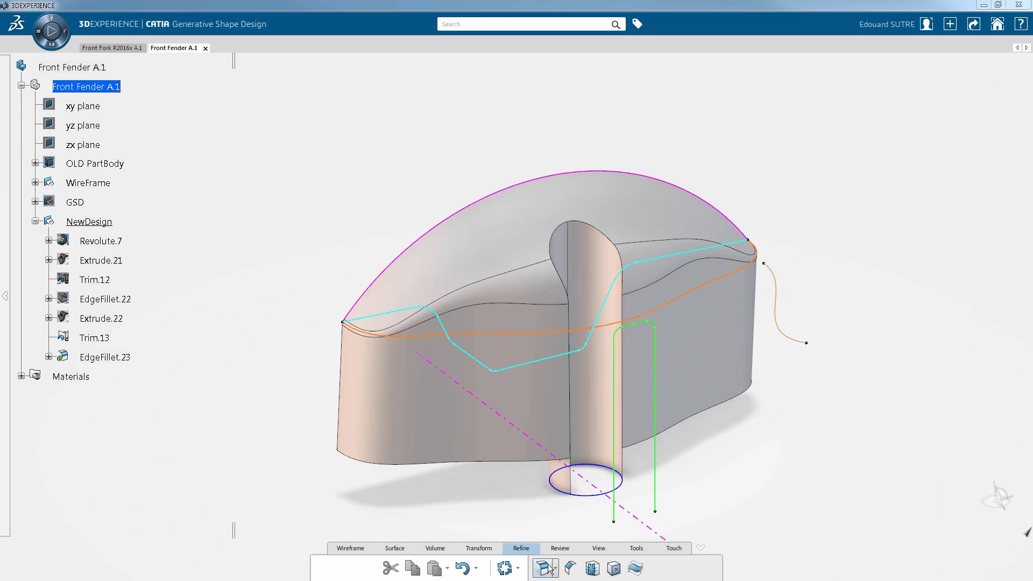
pyautogui.click(545, 567)
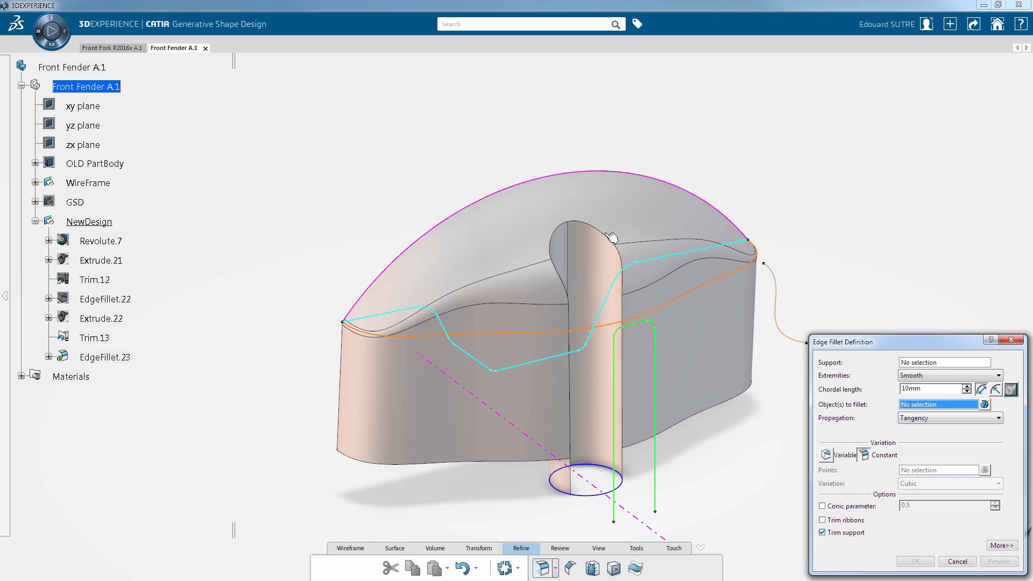
pyautogui.click(589, 237)
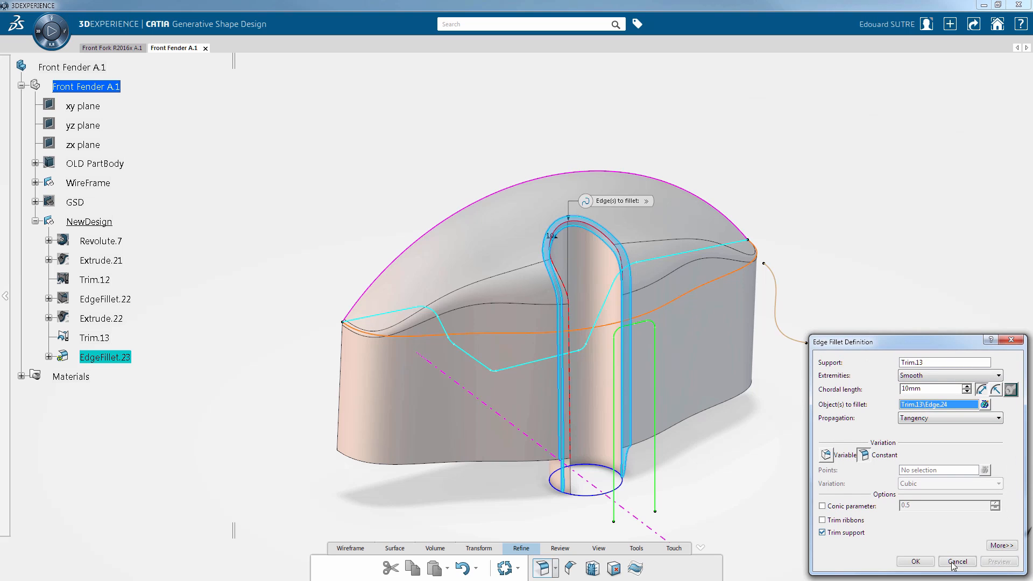
pyautogui.click(956, 561)
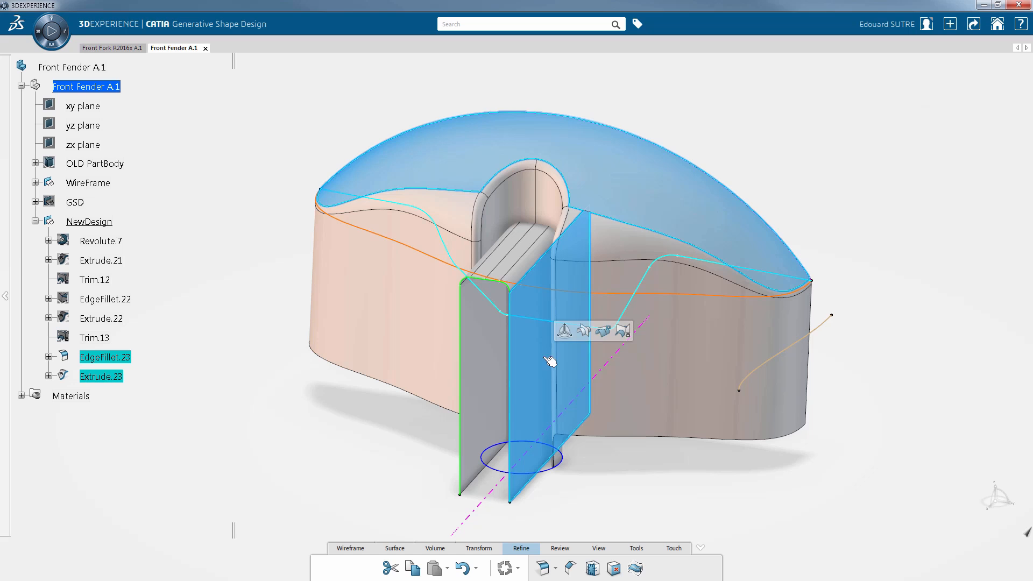
# Step: Split the fender surface with the flat extrude as cutter, then hide Extrude.24
pyautogui.click(602, 331)
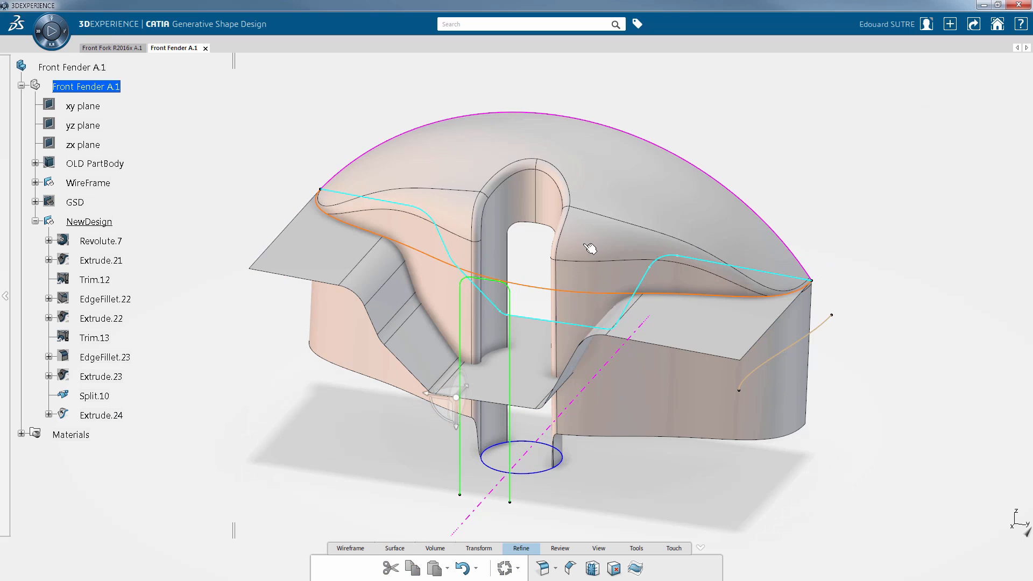
pyautogui.click(698, 323)
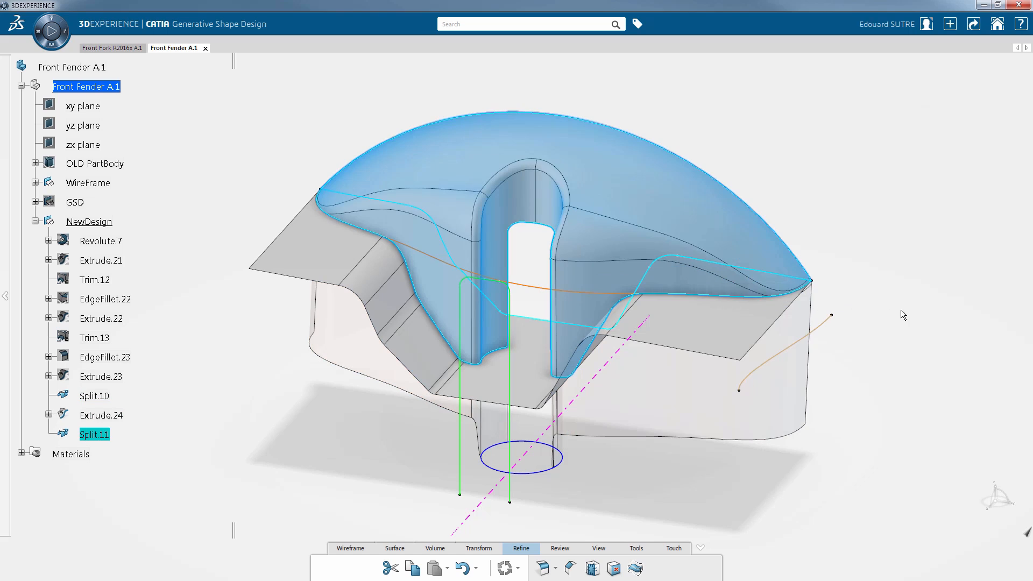
pyautogui.rightClick(101, 414)
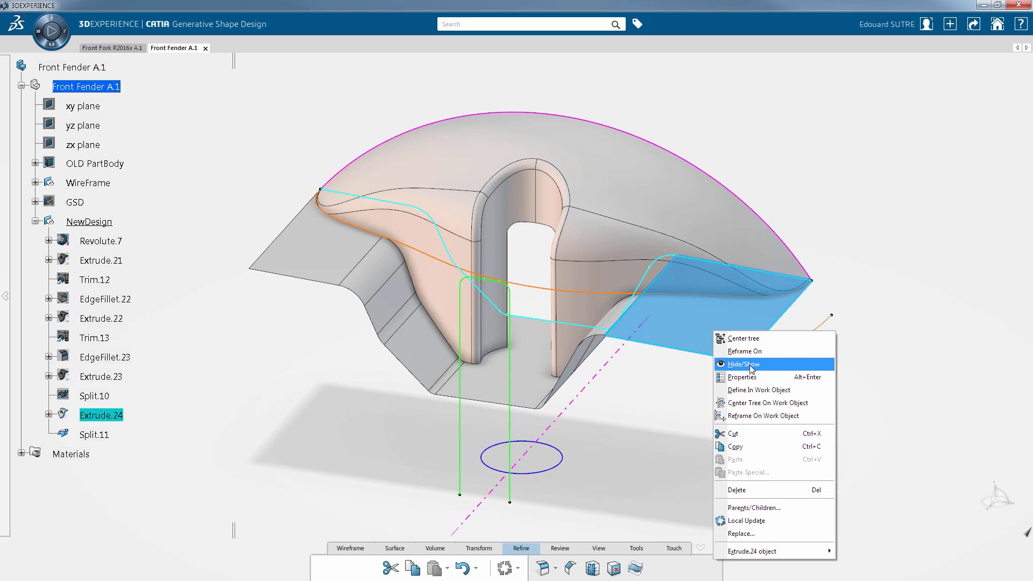
pyautogui.click(742, 364)
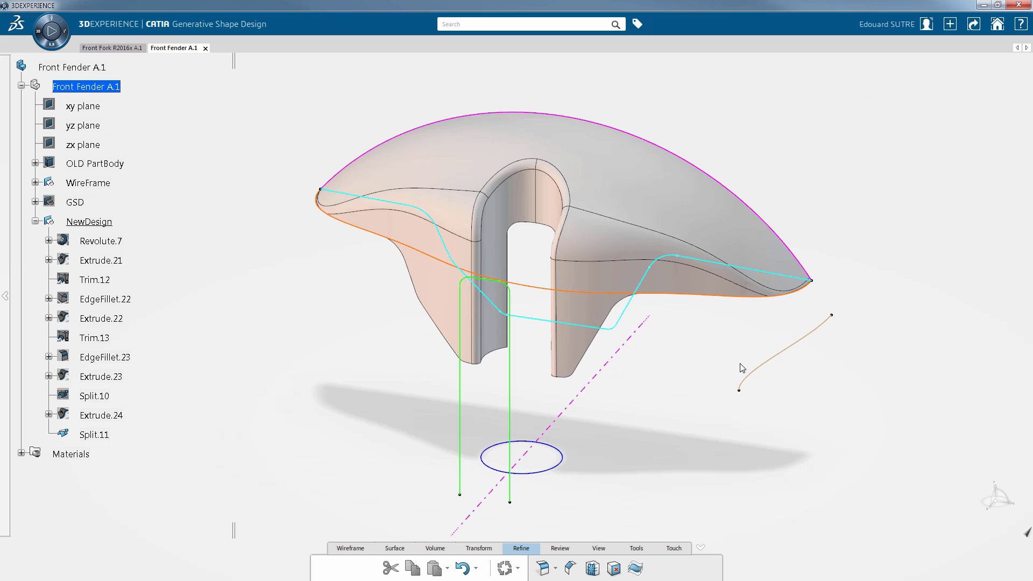
pyautogui.moveTo(277, 282)
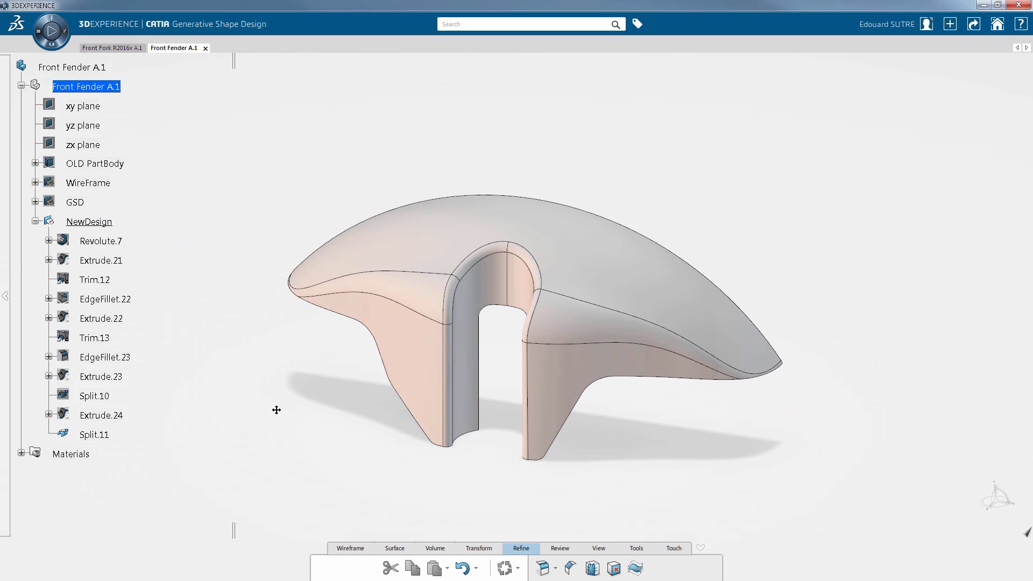
# Step: Mirror Split.11 about the yz plane into Symmetry.4, joining both halves as Join.4
pyautogui.click(477, 548)
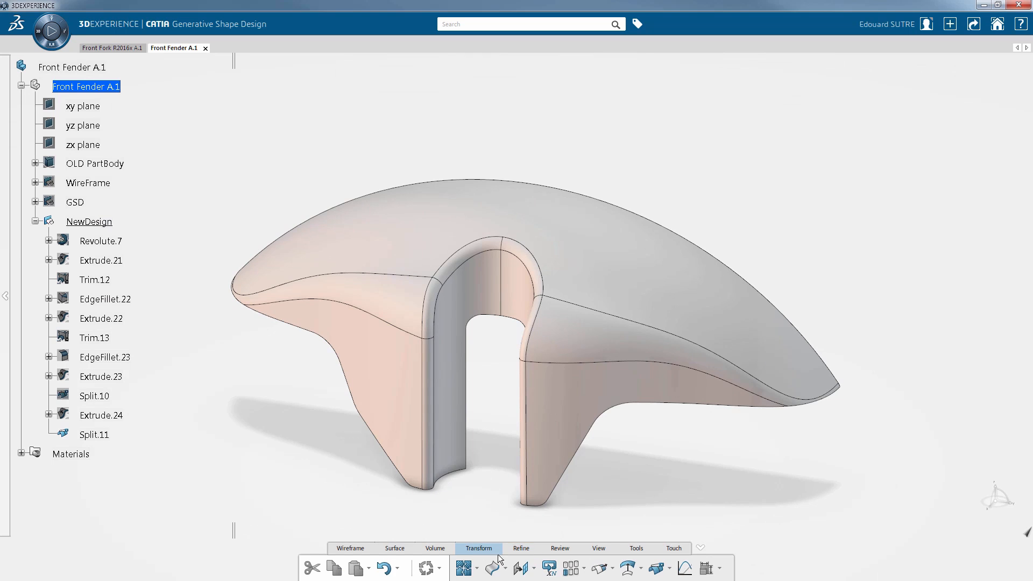
pyautogui.click(521, 568)
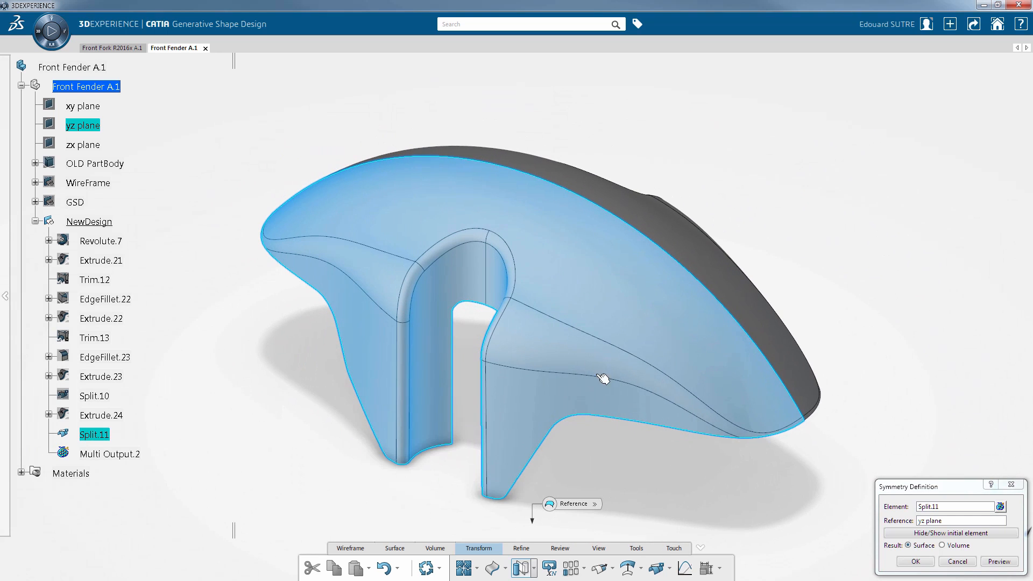
pyautogui.click(914, 561)
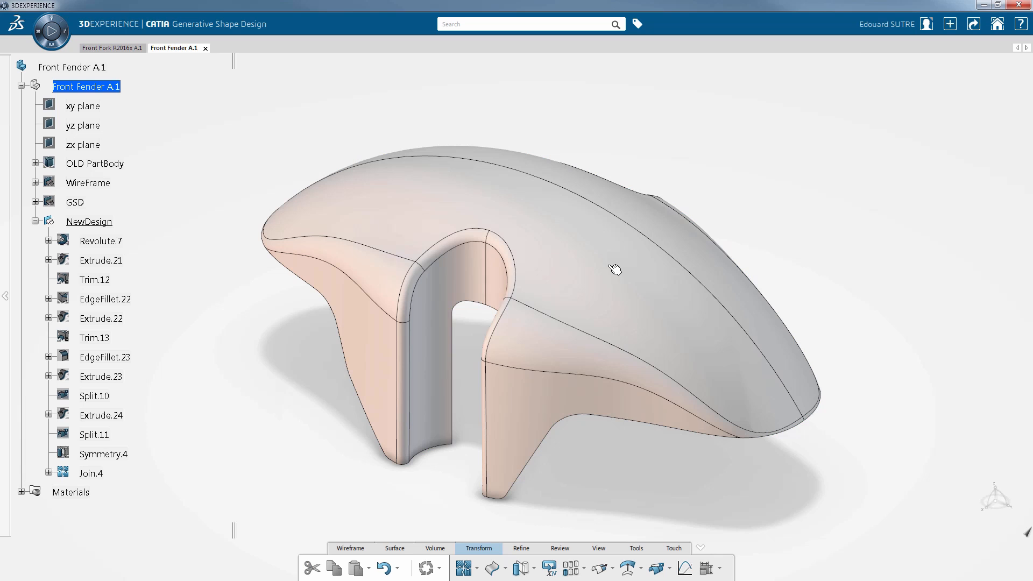
pyautogui.moveTo(615, 269); pyautogui.dragTo(563, 373)
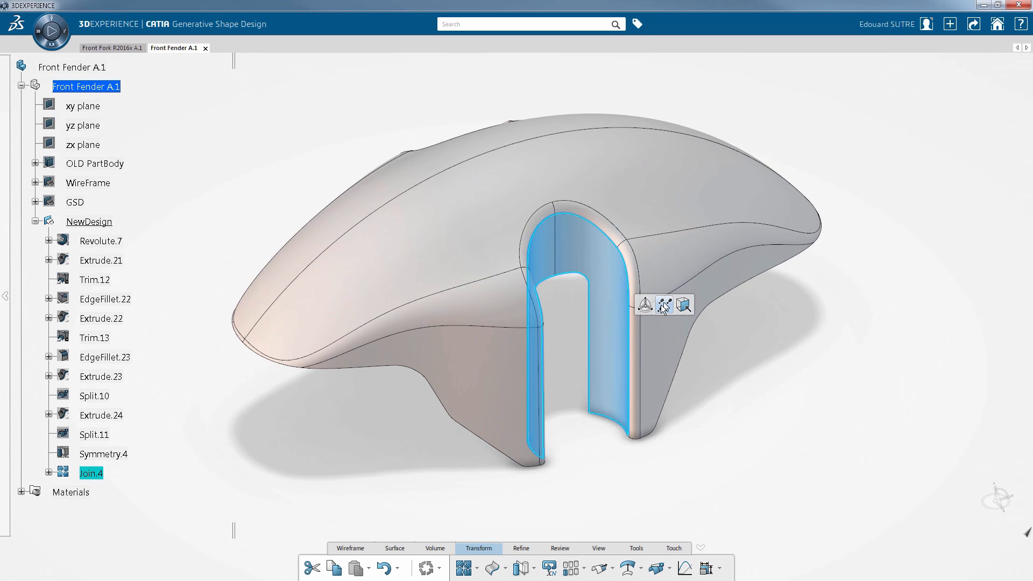
pyautogui.moveTo(664, 305)
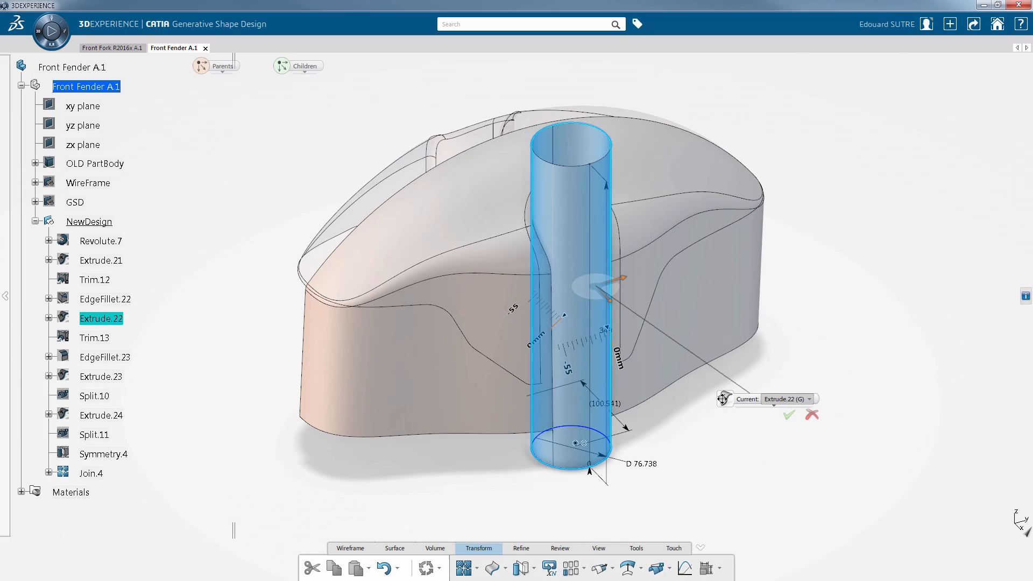
# Step: Toggle the Context and Edit parameters display options while editing Extrude.22
pyautogui.click(723, 399)
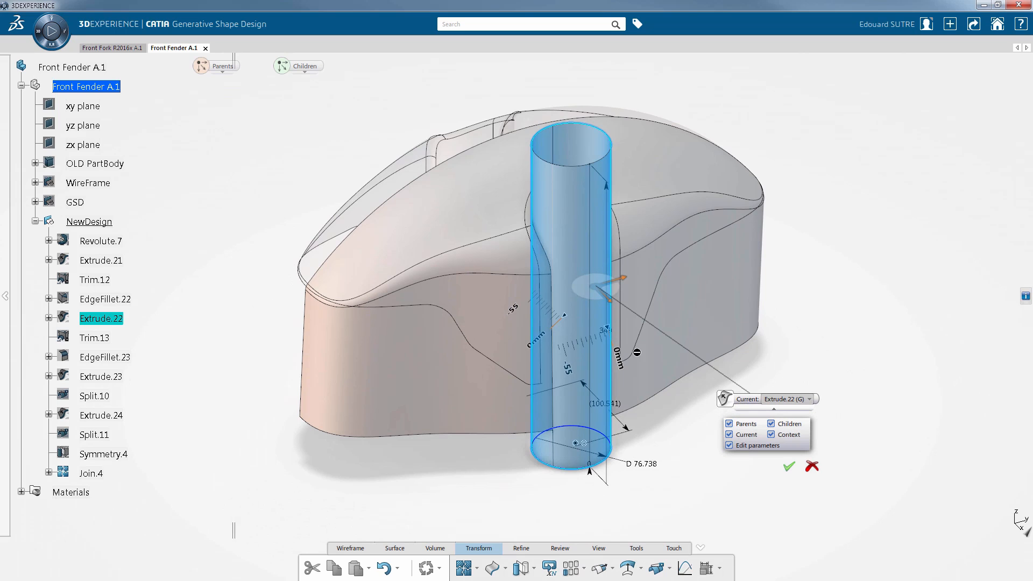
pyautogui.moveTo(216, 65)
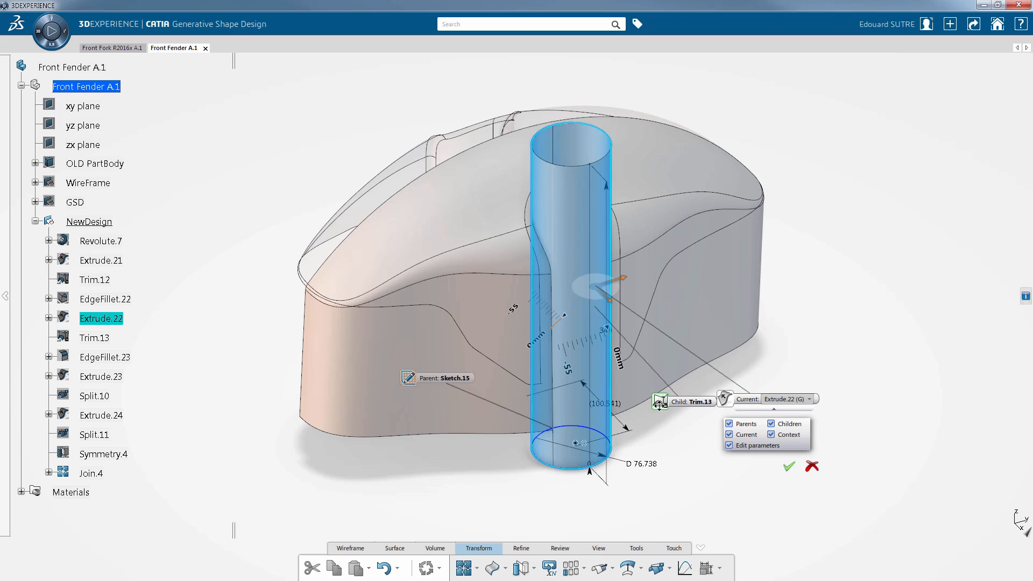
pyautogui.moveTo(685, 402); pyautogui.dragTo(455, 221)
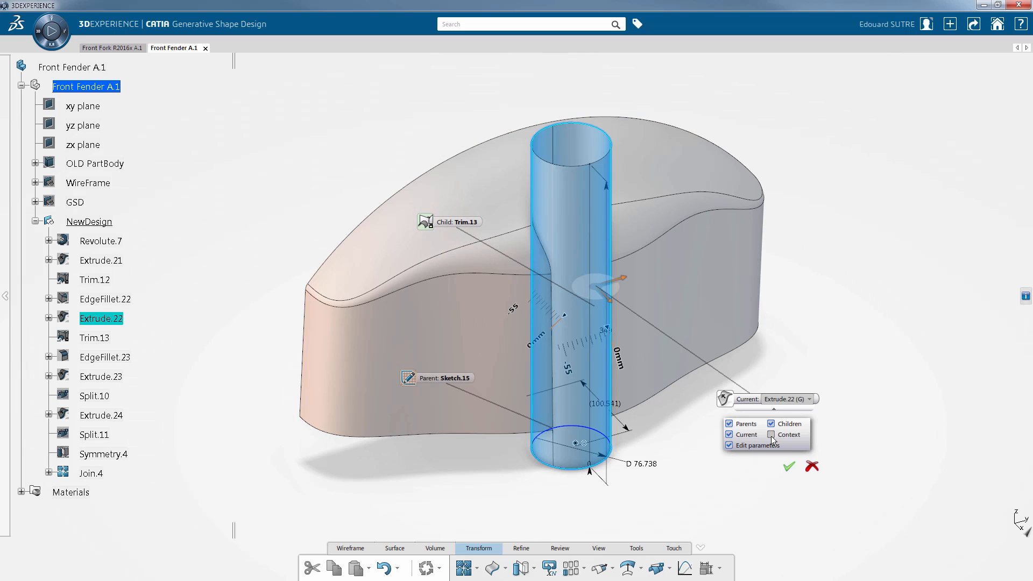
pyautogui.click(728, 445)
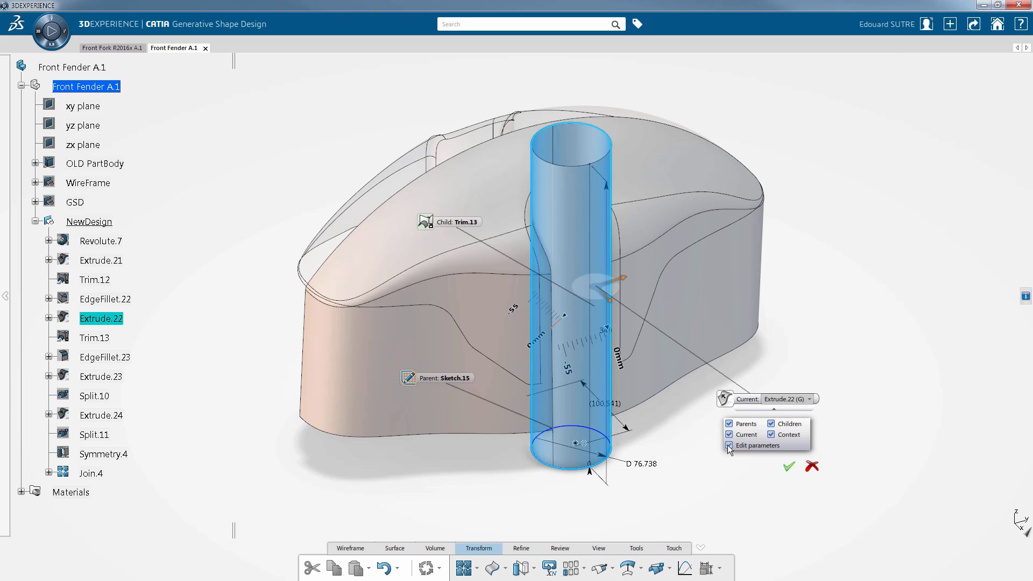
pyautogui.click(807, 399)
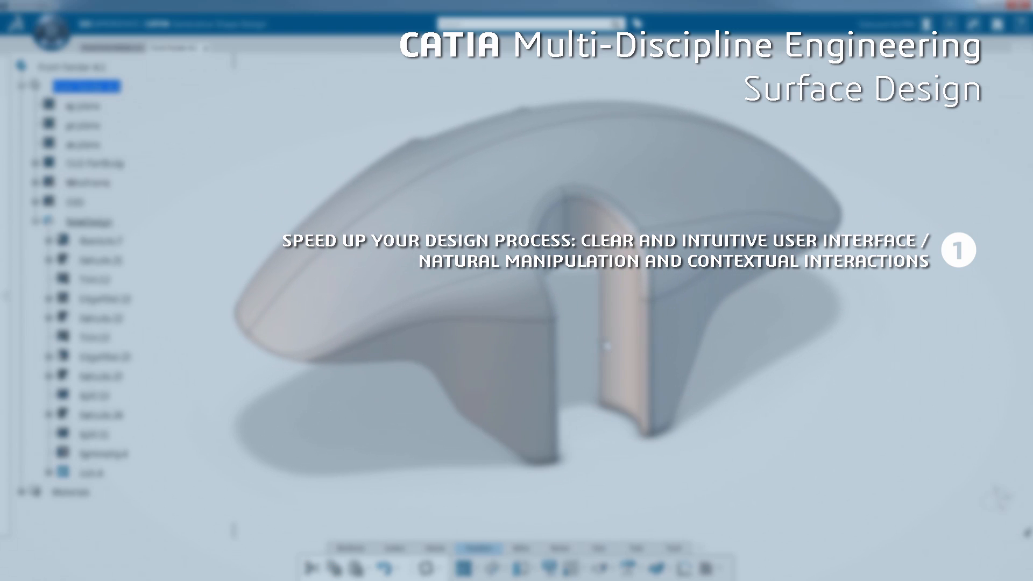
# Step: Edit Split.10 in context and open its suggested Sketch.13
pyautogui.click(599, 336)
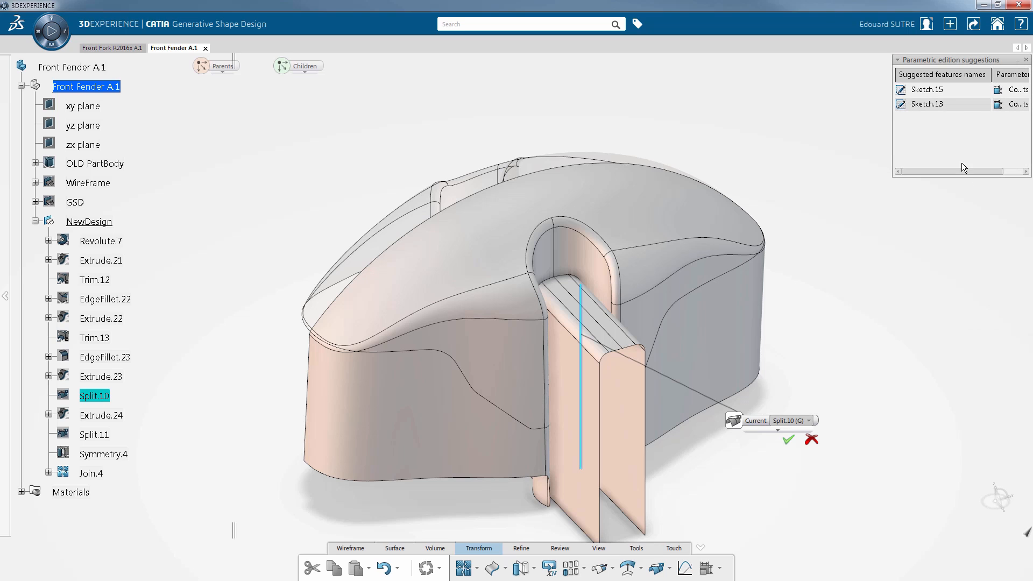
pyautogui.click(927, 103)
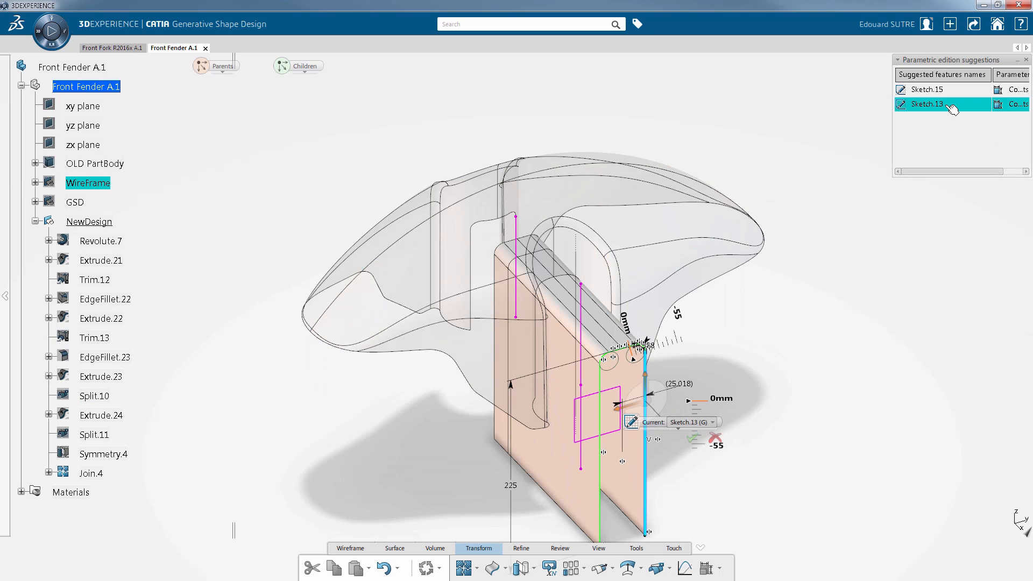